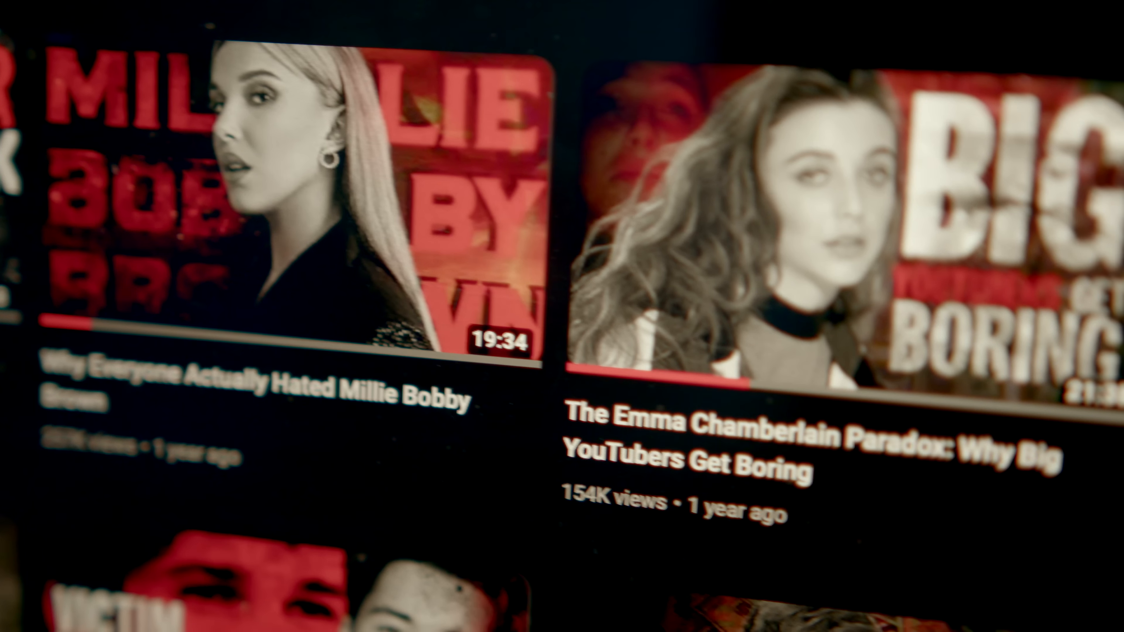
scroll("right", 3)
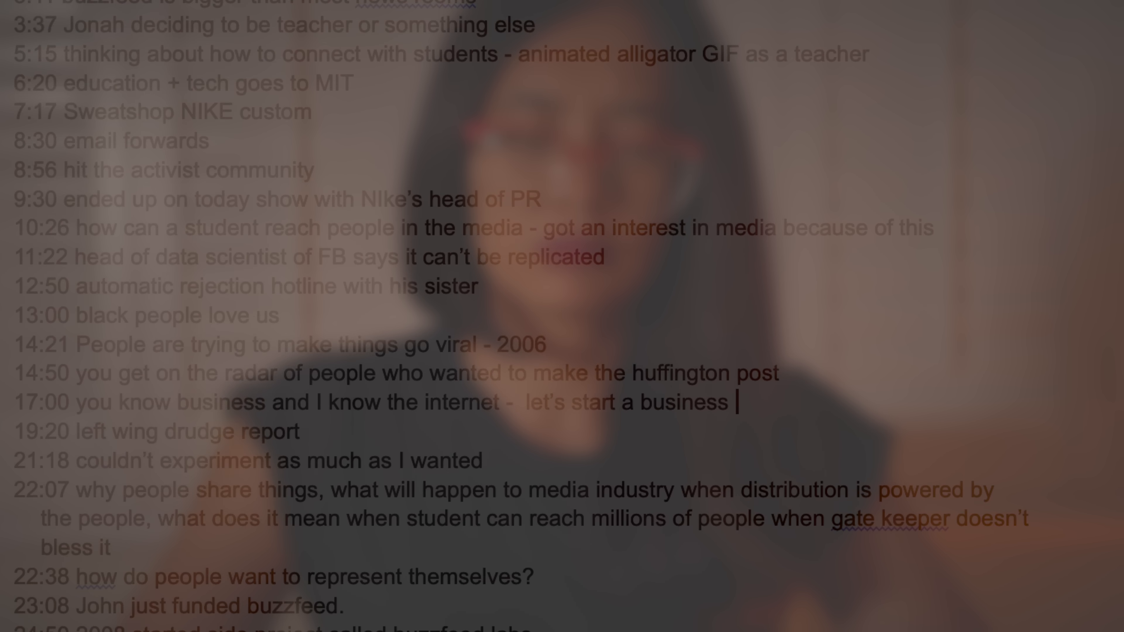
scroll("down", 3)
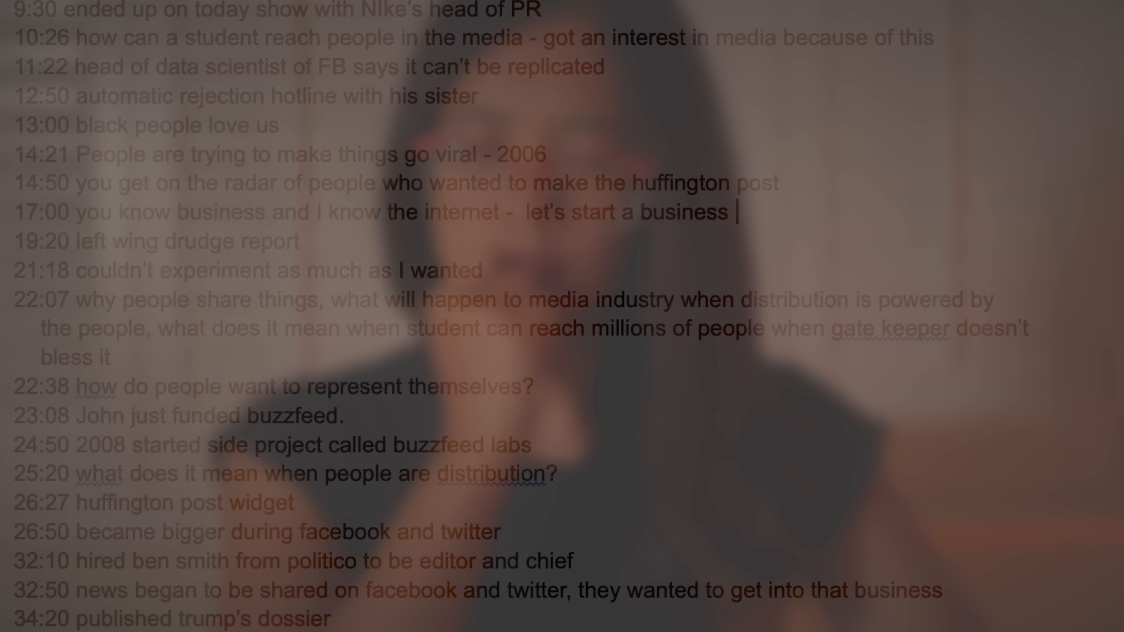